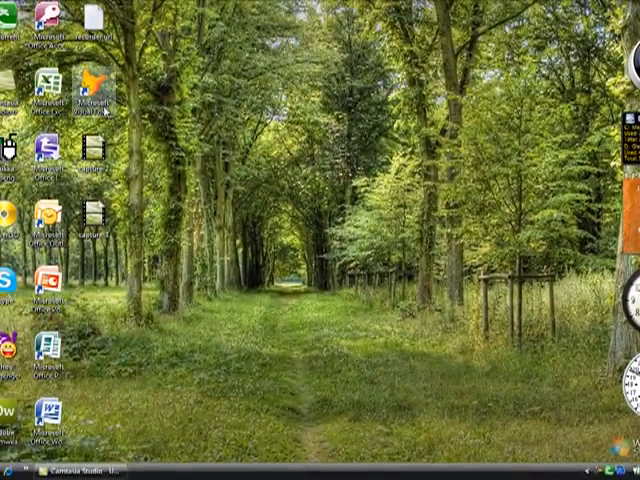
mouse_move(95, 110)
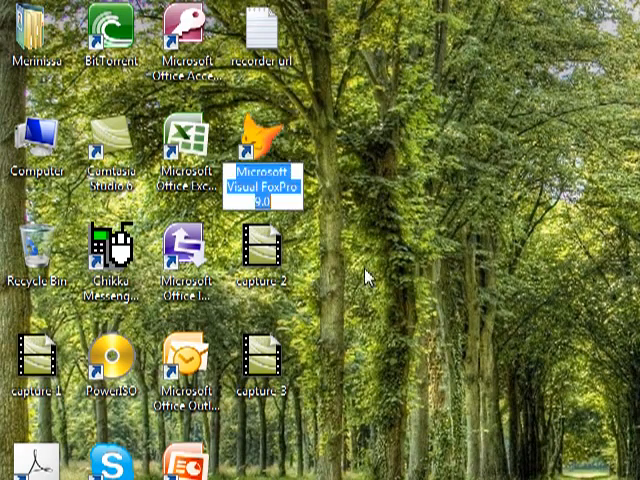
- Launch Visual FoxPro 9.0 from its desktop shortcut
double_click(263, 130)
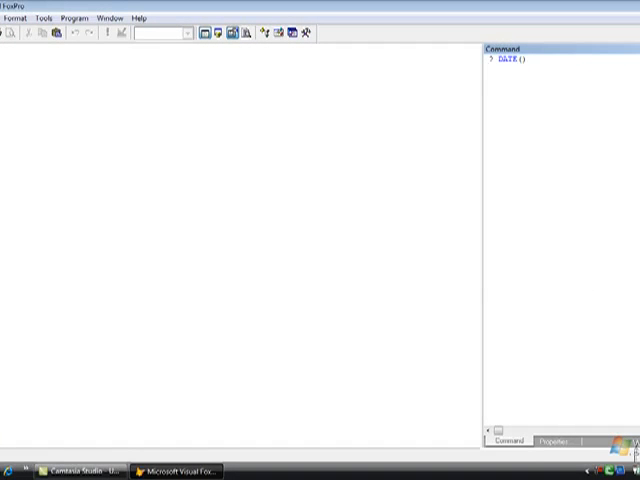
mouse_move(190, 33)
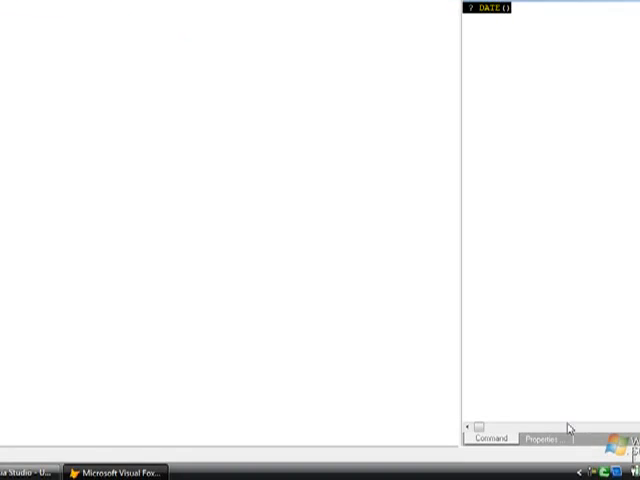
left_click(527, 435)
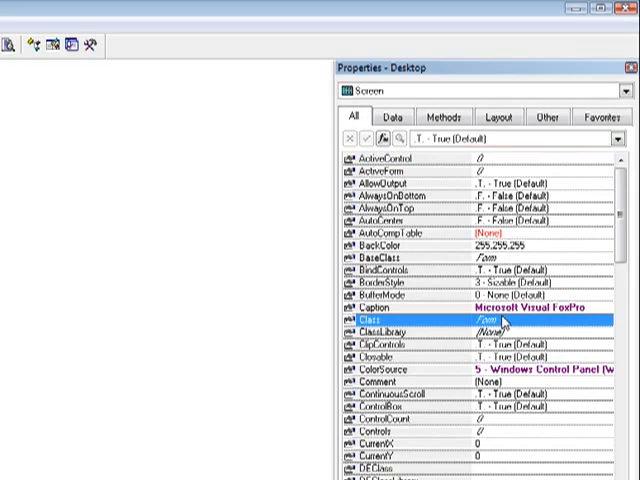
left_click(375, 261)
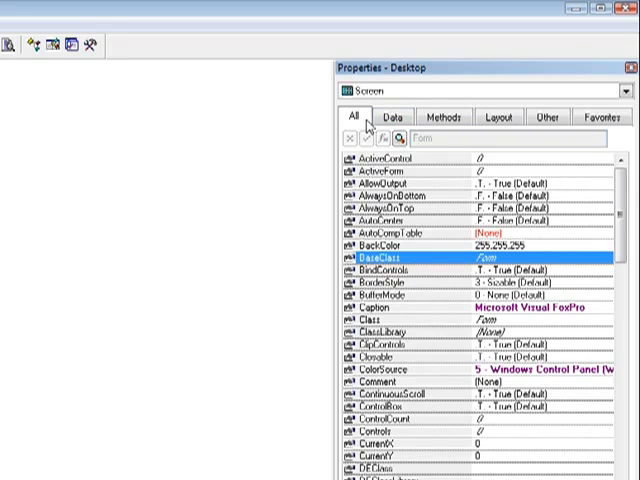
left_click(397, 116)
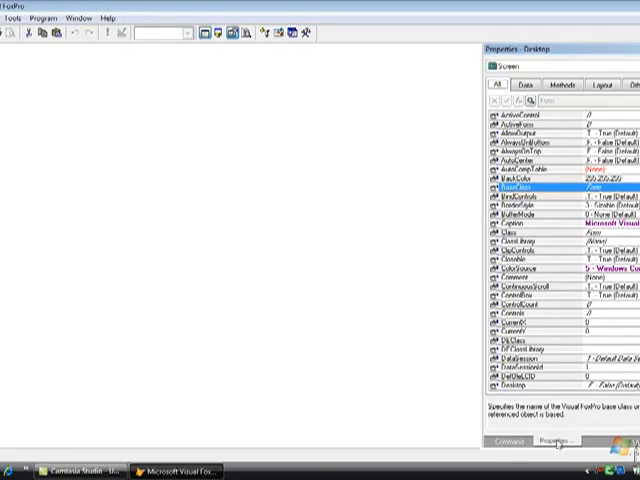
left_click(509, 441)
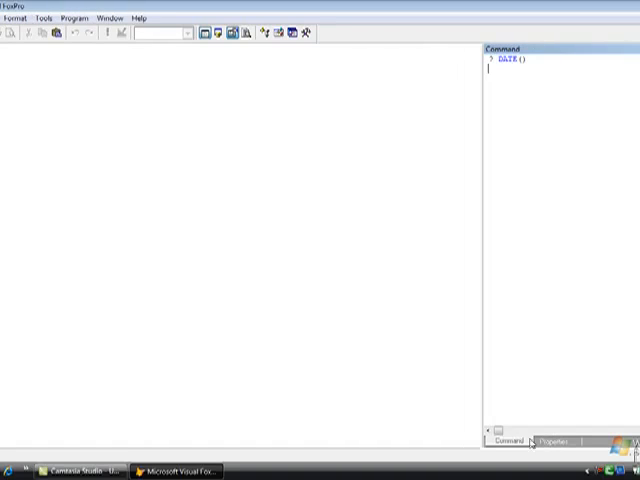
mouse_move(521, 307)
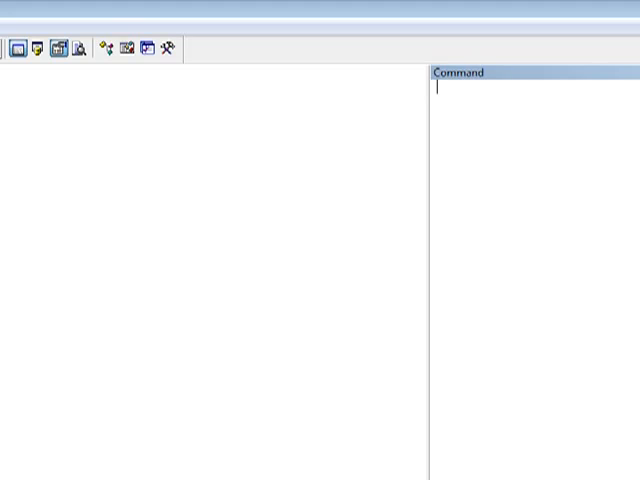
mouse_move(531, 316)
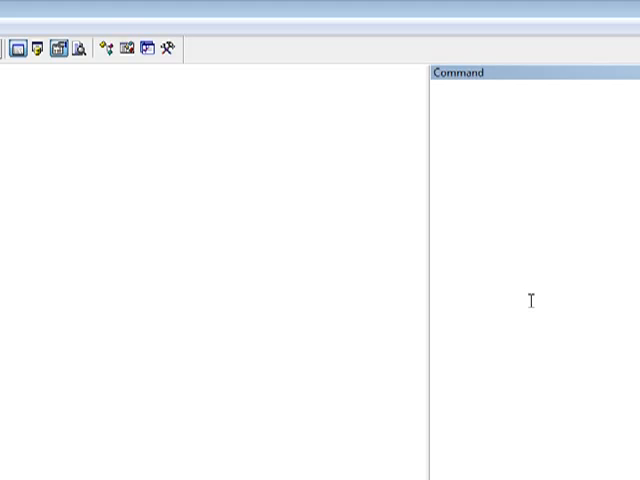
- Show the current time by entering ? TIME() in the Command window
type("? TIME()")
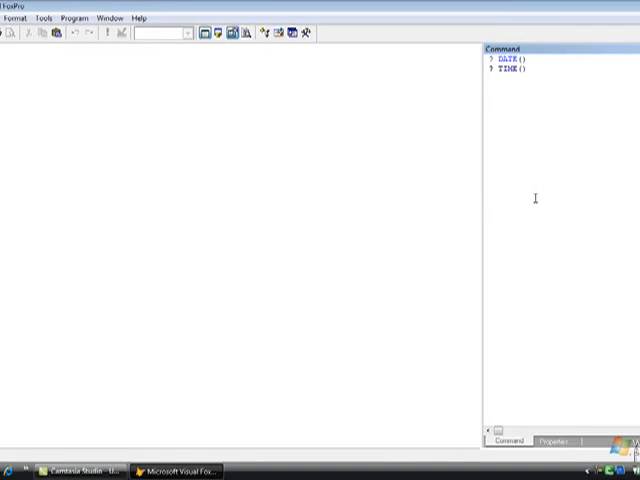
- Bring up the New file dialog from the File menu with Project as the chosen type
left_click(15, 17)
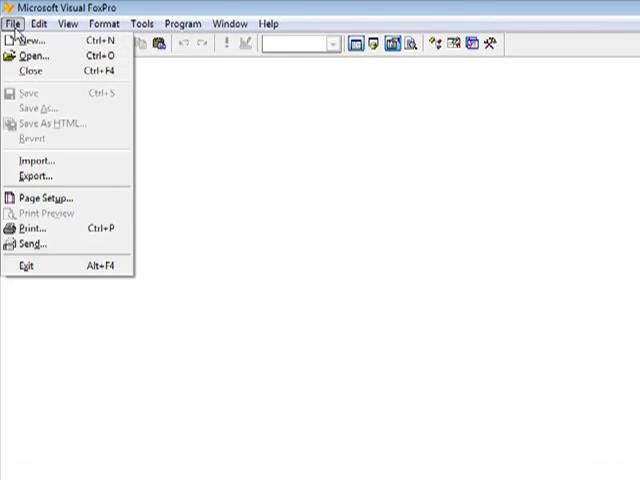
left_click(30, 40)
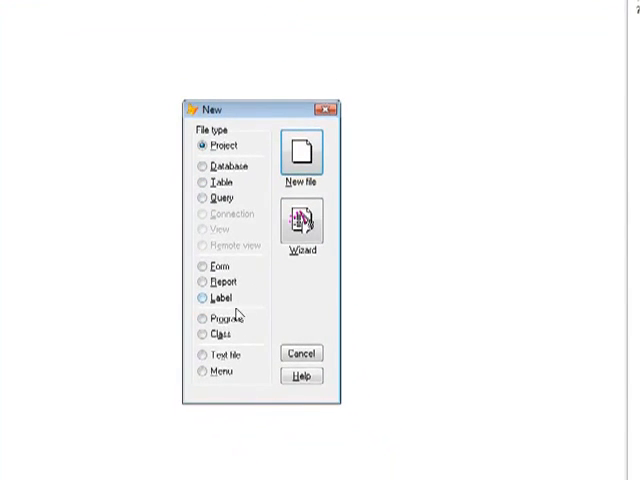
left_click(198, 183)
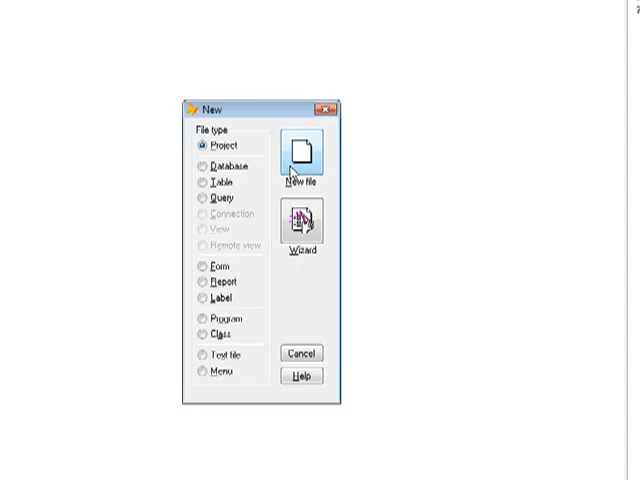
- Create and save a new project file named FirstProject, opening its Project Manager
left_click(295, 150)
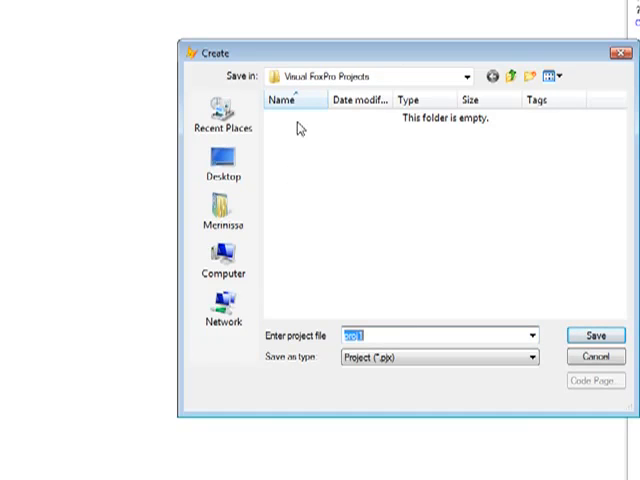
mouse_move(335, 128)
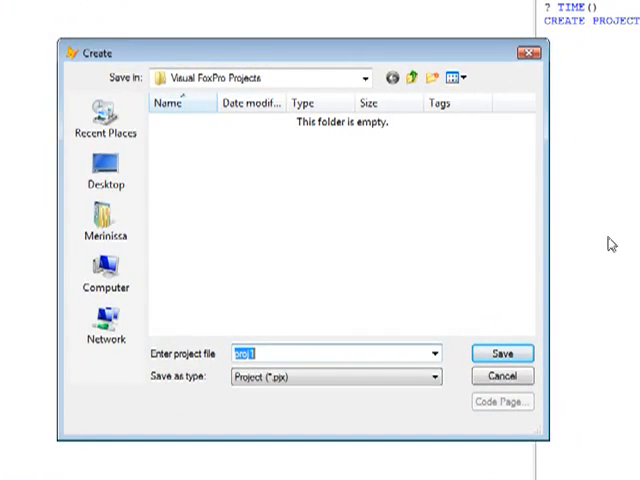
mouse_move(103, 178)
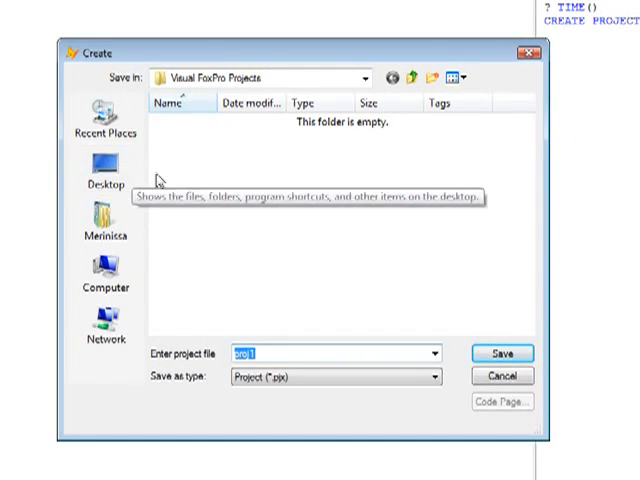
mouse_move(156, 186)
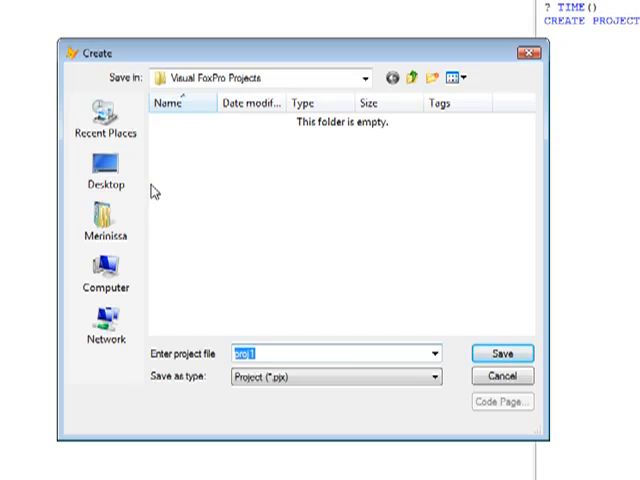
left_click(364, 77)
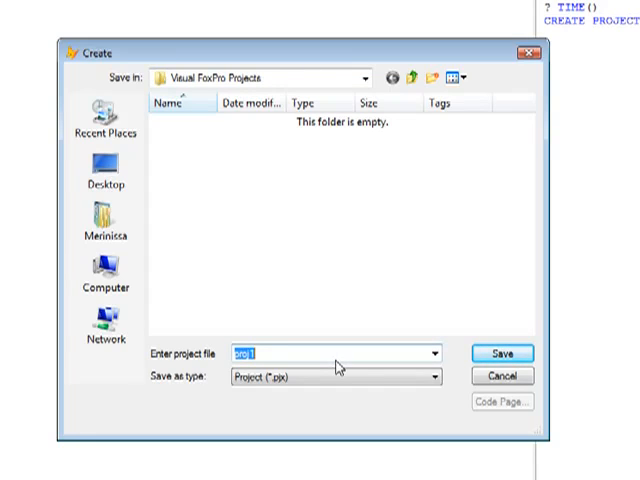
type("FirstProject")
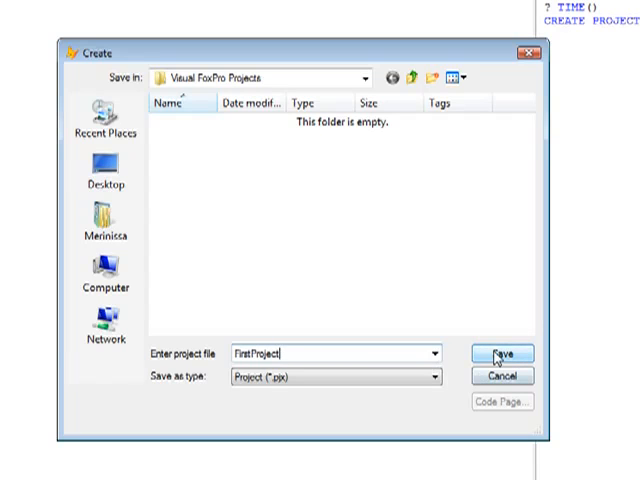
left_click(501, 353)
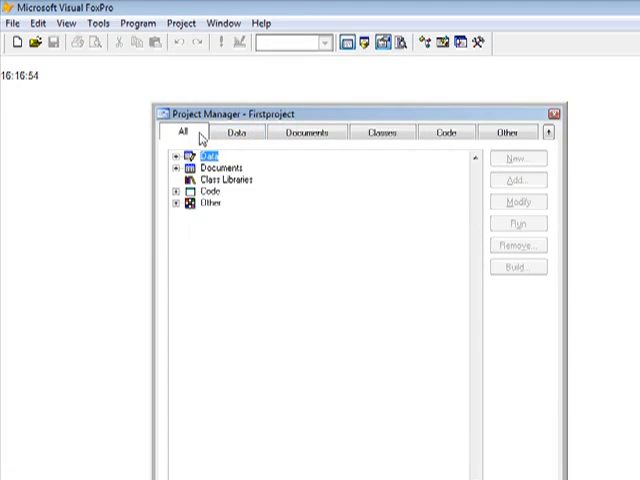
- Browse the empty Data, Documents, Classes and Code sections of the Project Manager
left_click(239, 131)
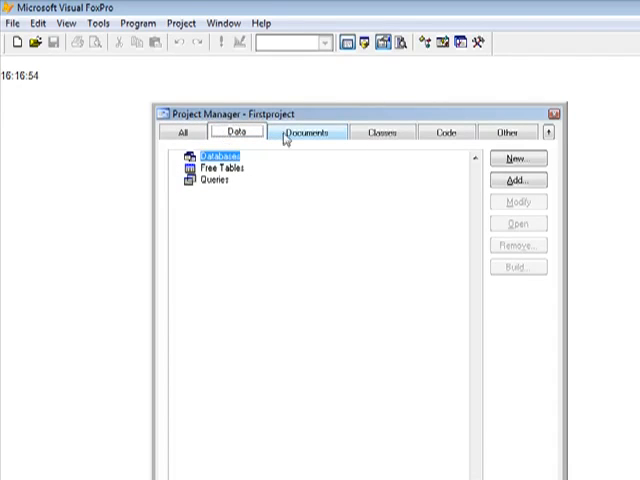
left_click(385, 133)
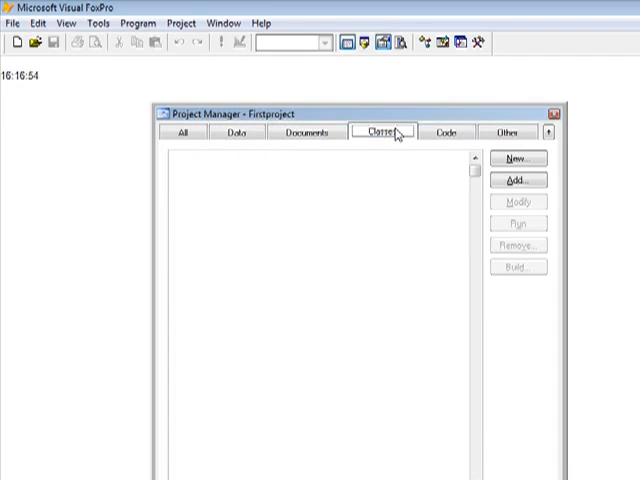
left_click(245, 132)
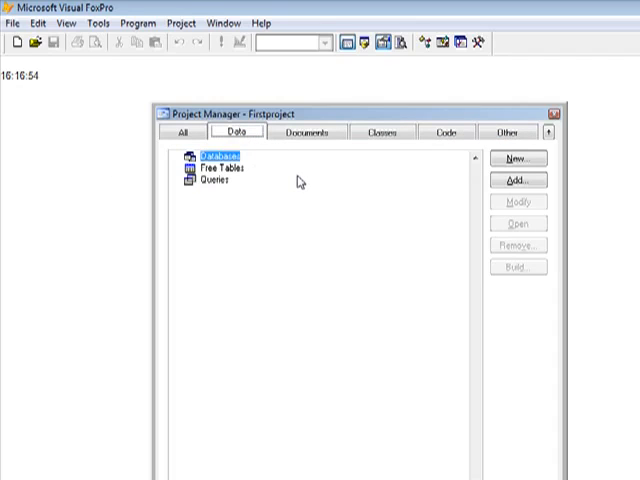
mouse_move(253, 174)
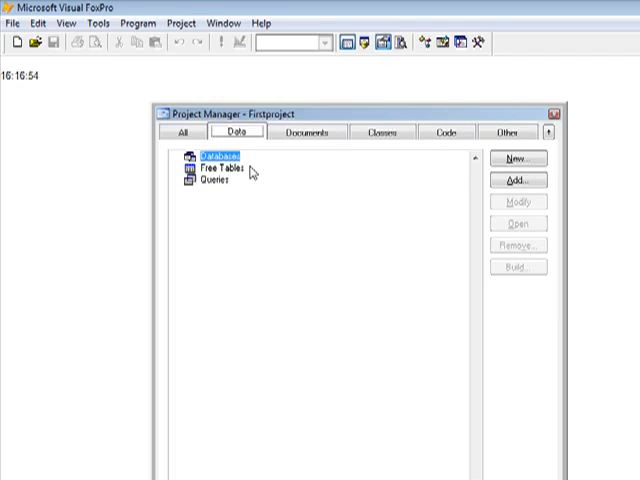
mouse_move(220, 191)
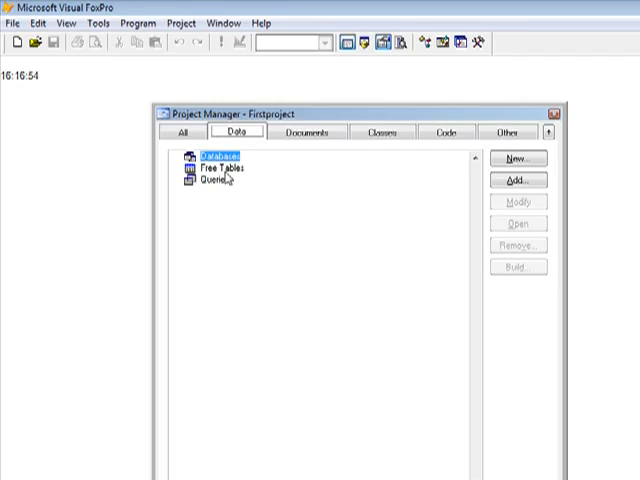
left_click(306, 131)
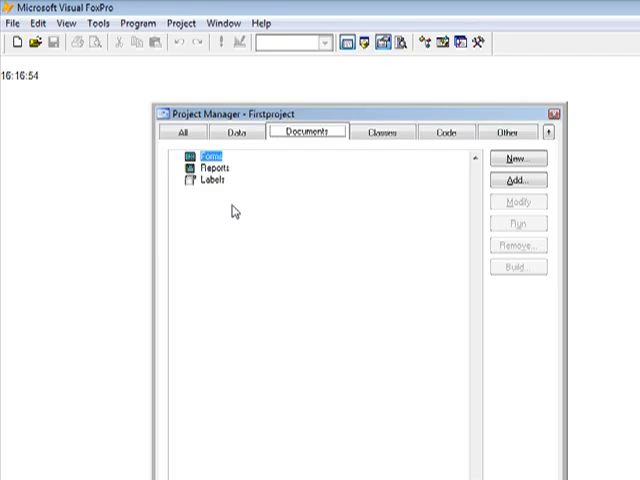
mouse_move(253, 208)
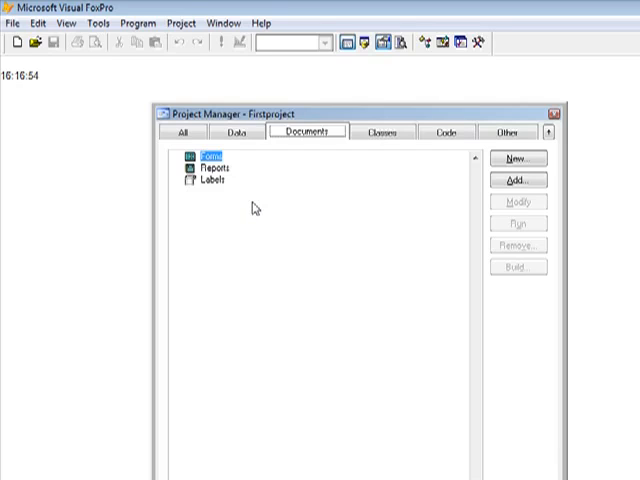
left_click(386, 131)
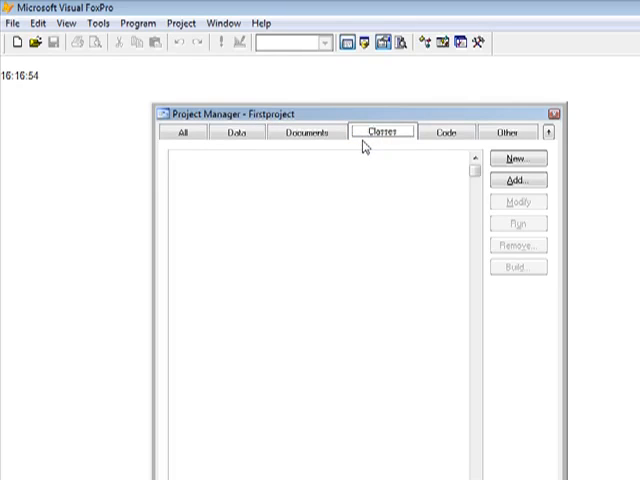
mouse_move(347, 160)
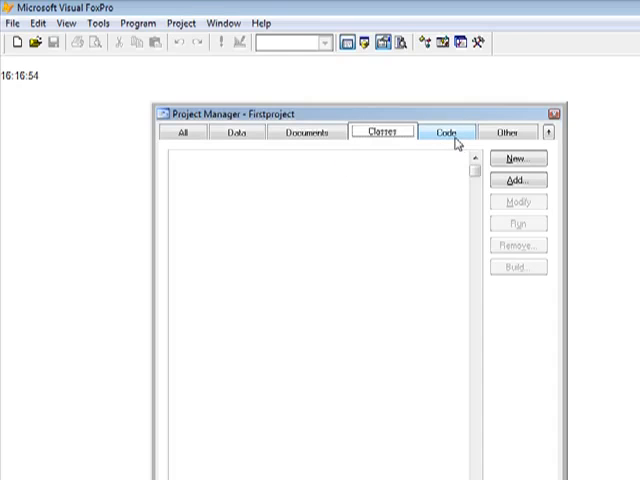
left_click(448, 132)
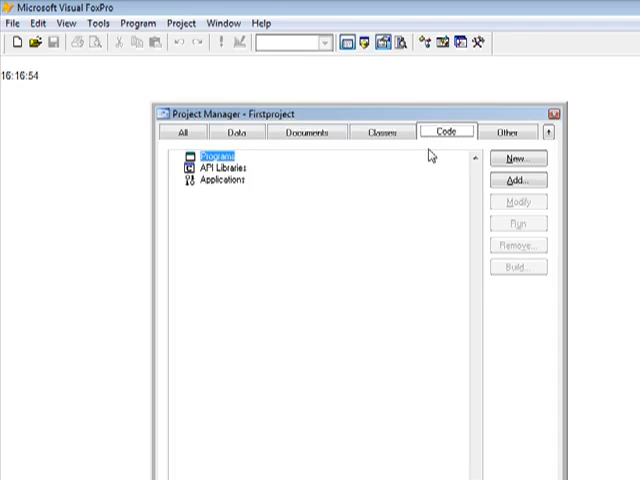
left_click(383, 132)
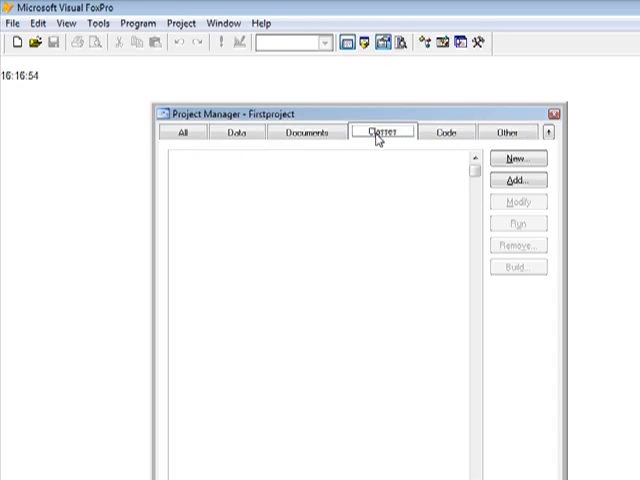
- Choose the Programs category under Code and start a new program in the project
left_click(444, 131)
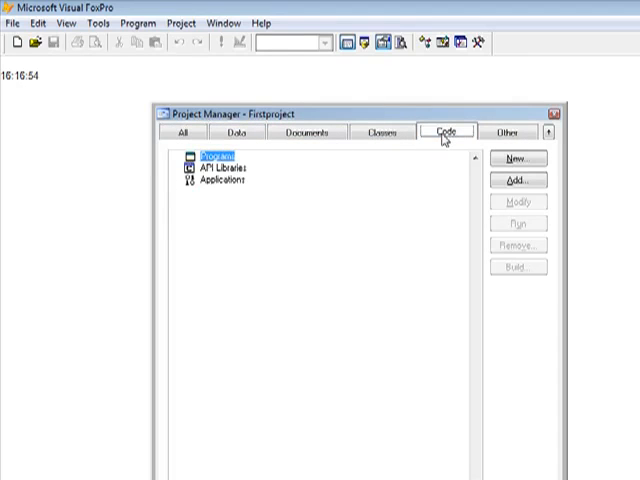
left_click(386, 132)
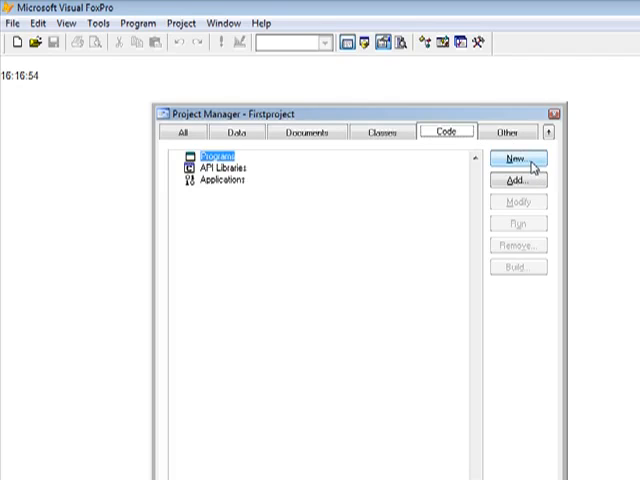
left_click(520, 157)
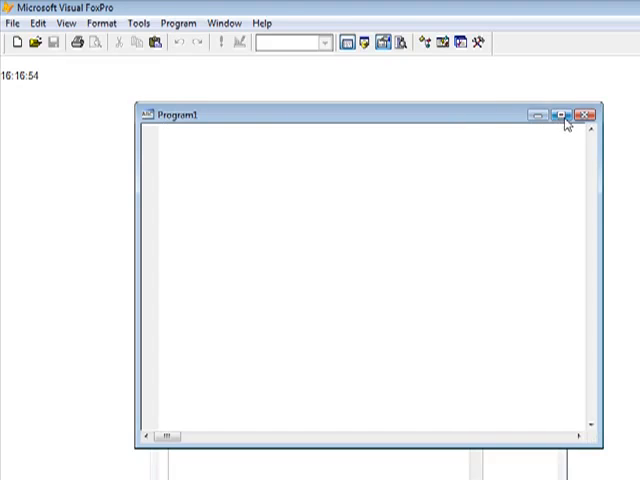
- Maximize the editor and enter SET TALK OFF, SET ECHO and SET CONSOLE lines via IntelliSense
left_click(566, 112)
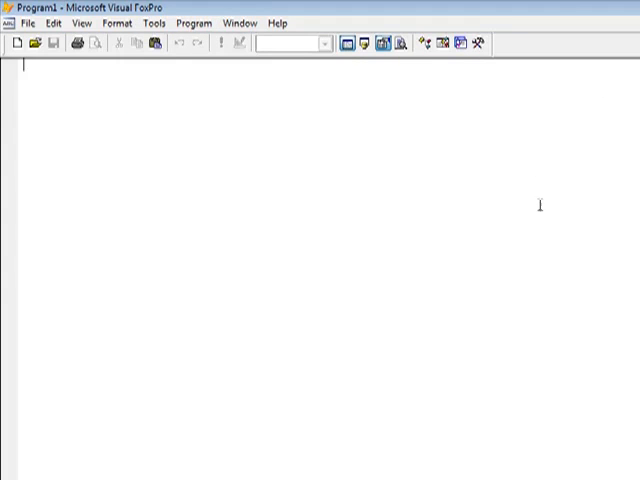
mouse_move(478, 282)
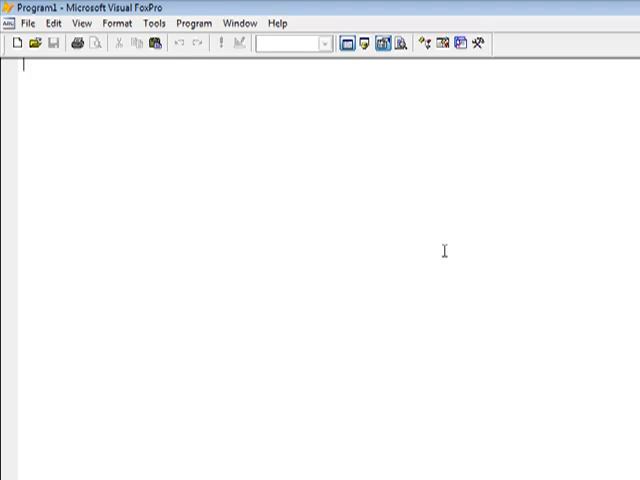
type("Set")
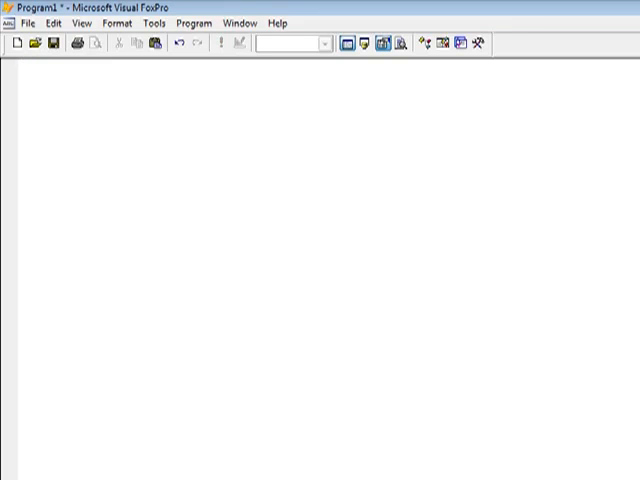
type("SET")
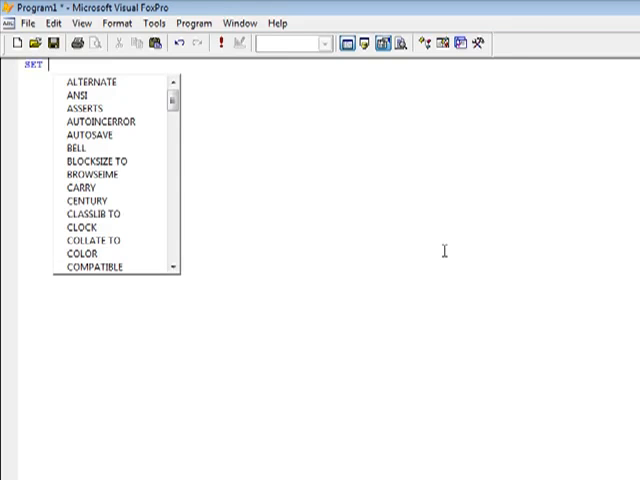
type("echo")
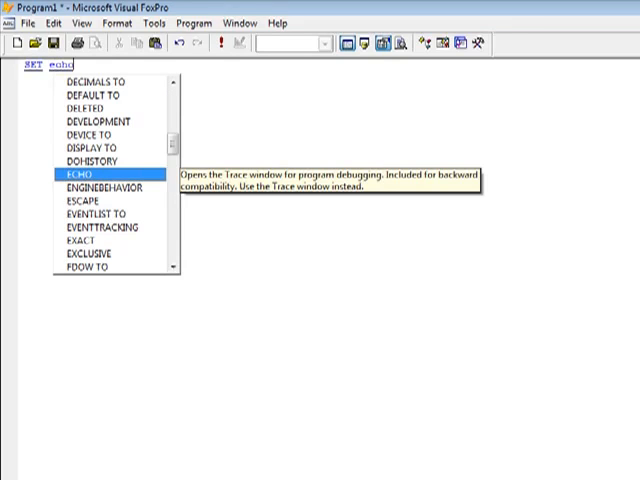
left_click(72, 174)
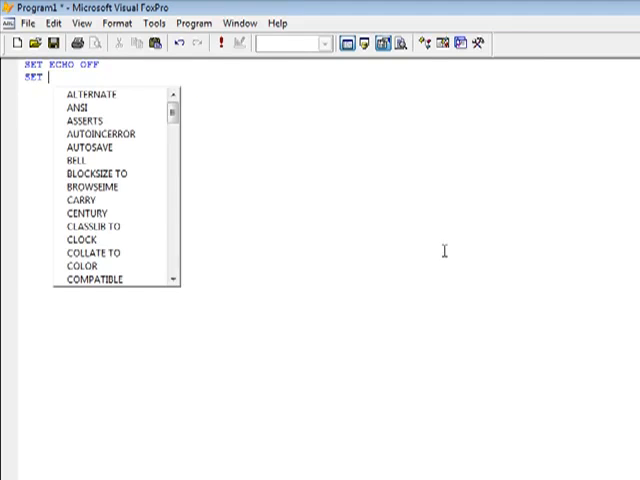
type("cons")
left_click(110, 90)
type("SET TALK OFF")
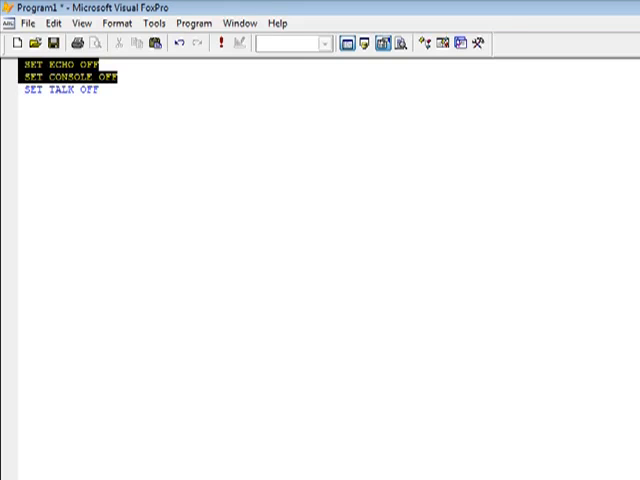
- Delete the SET ECHO and SET CONSOLE lines, leaving only SET TALK OFF
key("Delete")
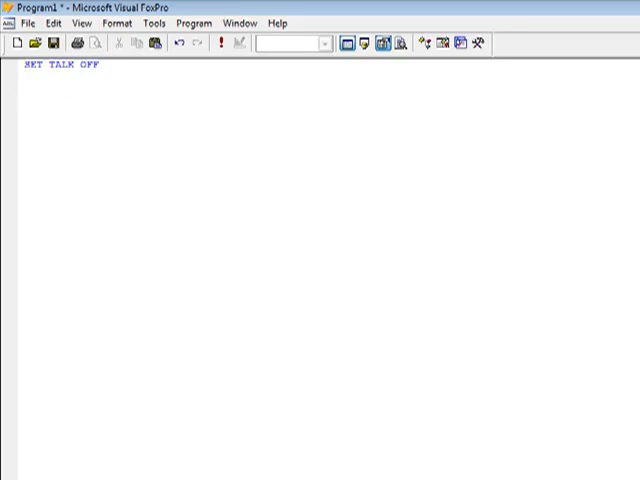
left_click(100, 67)
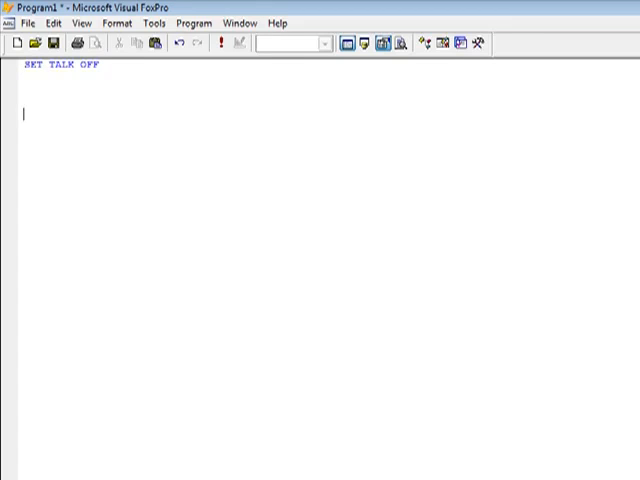
mouse_move(283, 191)
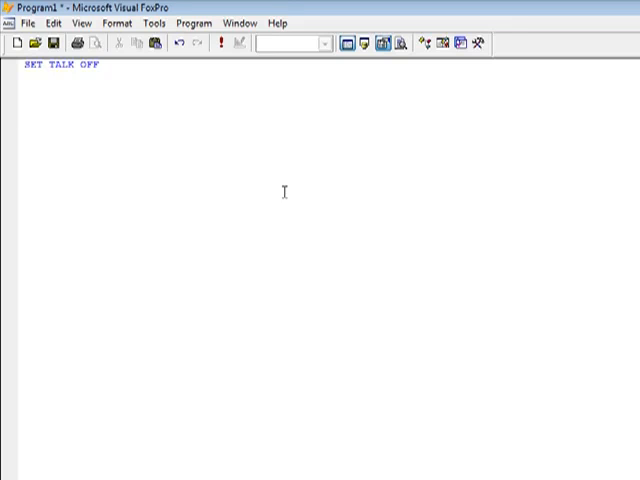
mouse_move(176, 127)
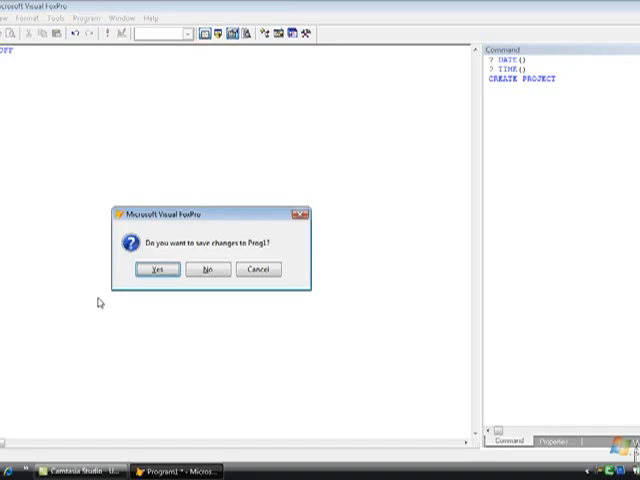
- Save the program as main inside a newly created Programs folder
left_click(154, 269)
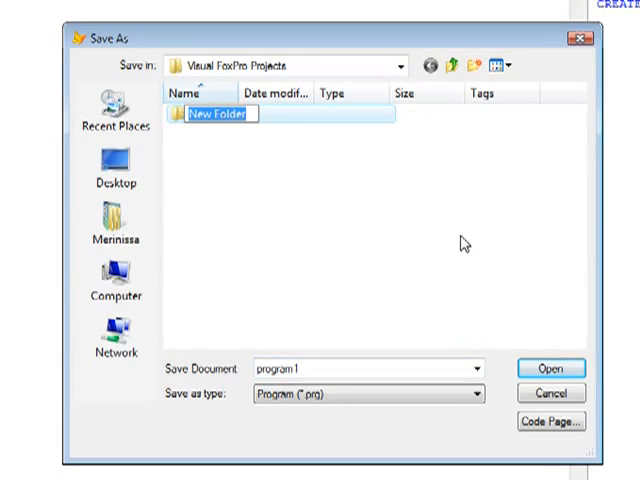
type("Programs")
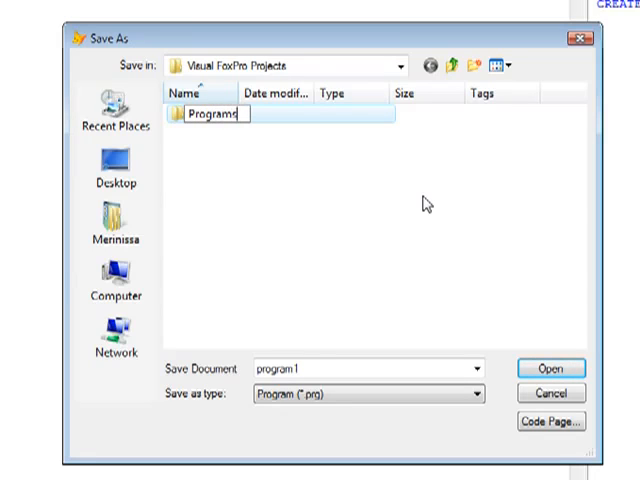
double_click(205, 113)
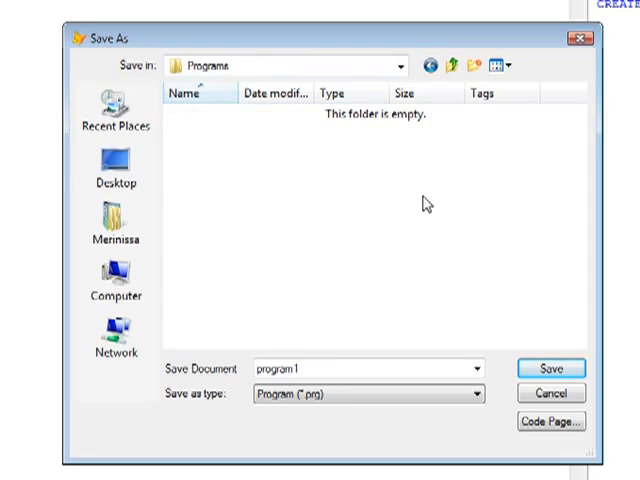
type("Mo")
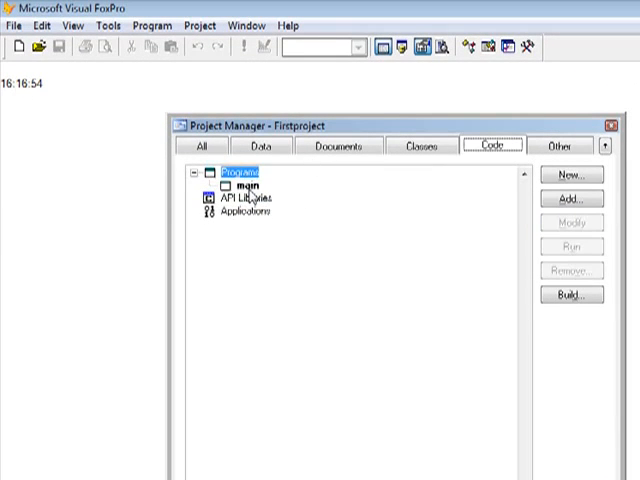
right_click(248, 186)
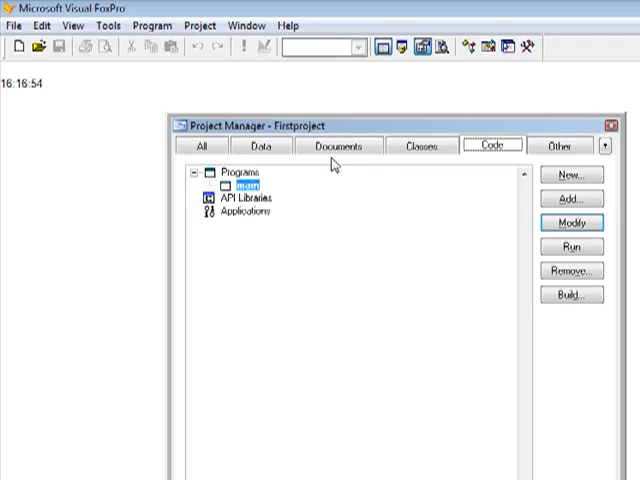
left_click(337, 147)
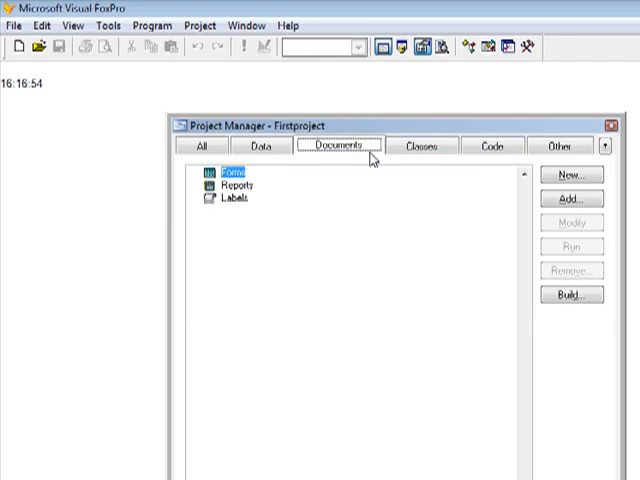
left_click(492, 145)
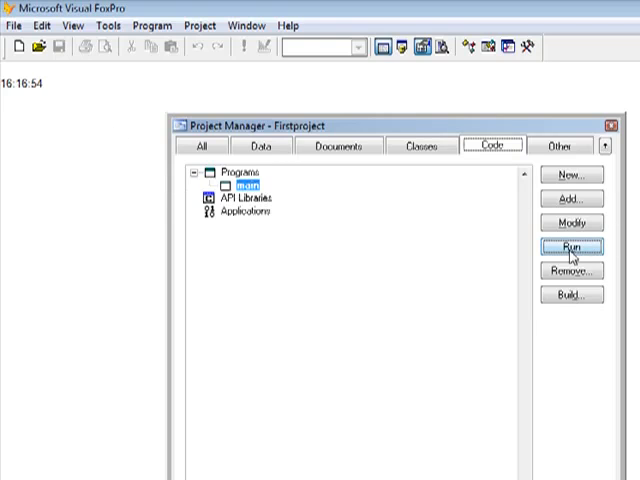
left_click(574, 222)
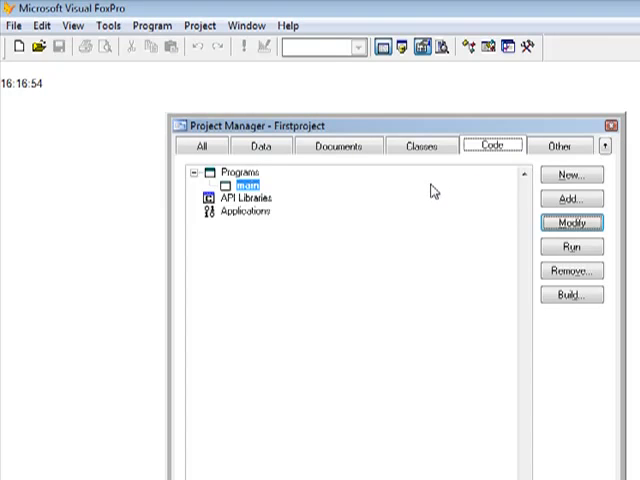
left_click(569, 222)
type("SET TALK OFF")
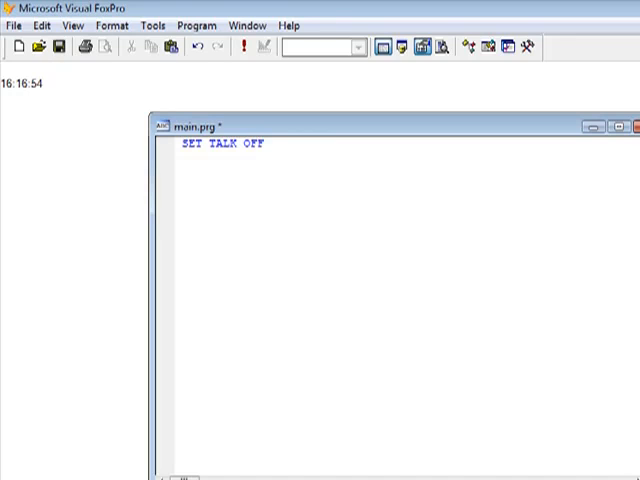
- Add a MESSAGEBOX('Hello World!') line a few lines below SET TALK OFF in main.prg
key("enter")
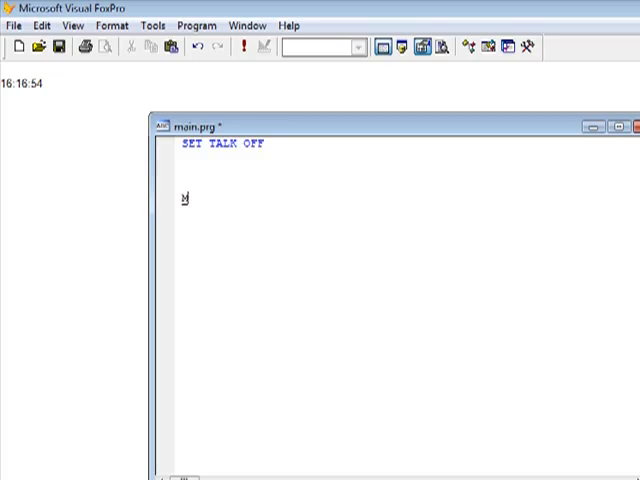
type("MESSAGEBOX (\"")
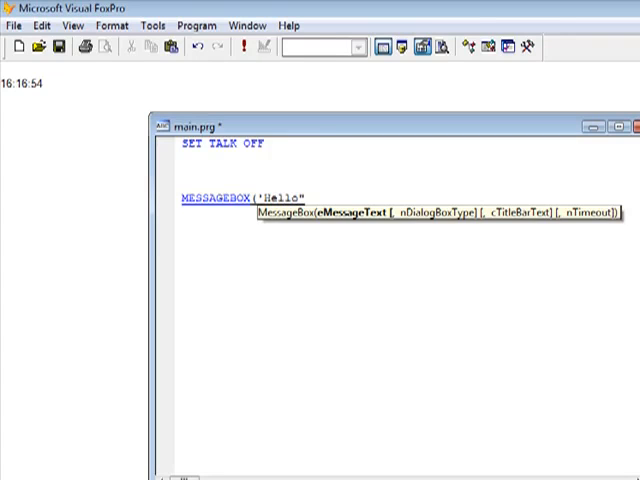
type("World!'")
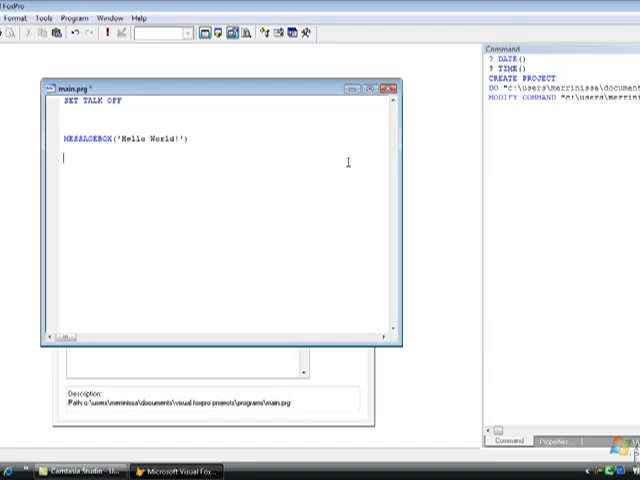
- Check the Beautify options, then run main so the Hello World! message box appears
left_click(40, 17)
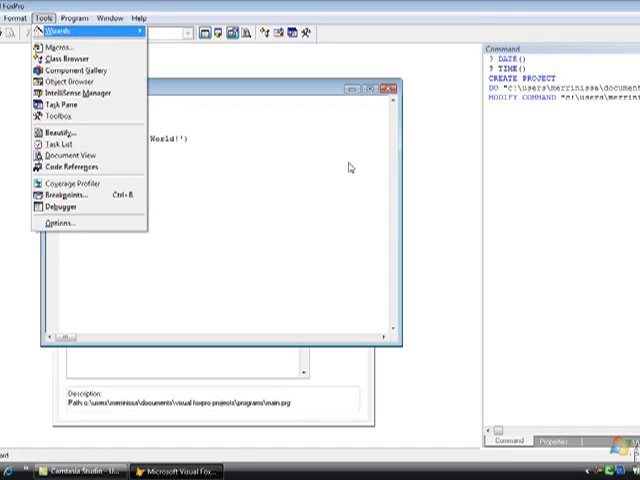
left_click(60, 131)
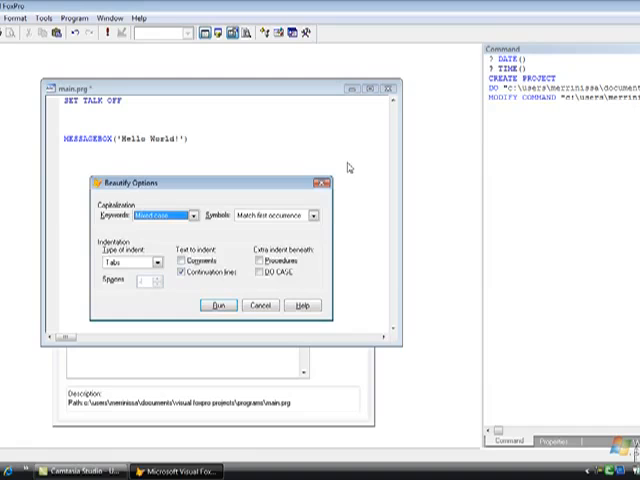
left_click(215, 305)
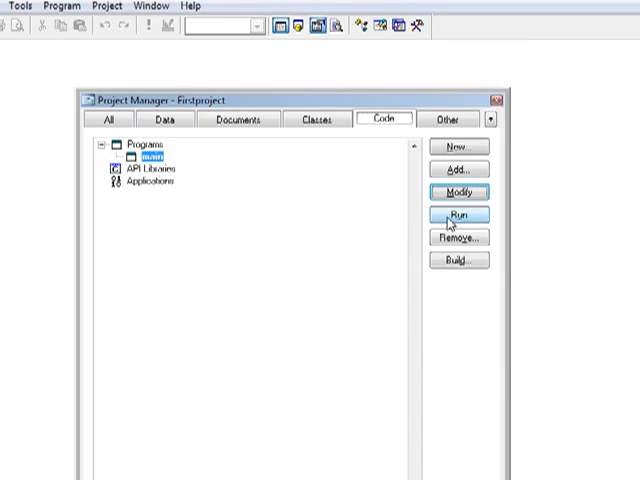
left_click(461, 214)
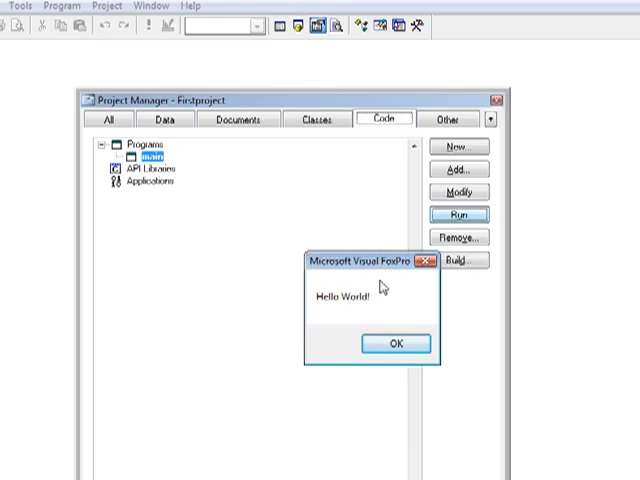